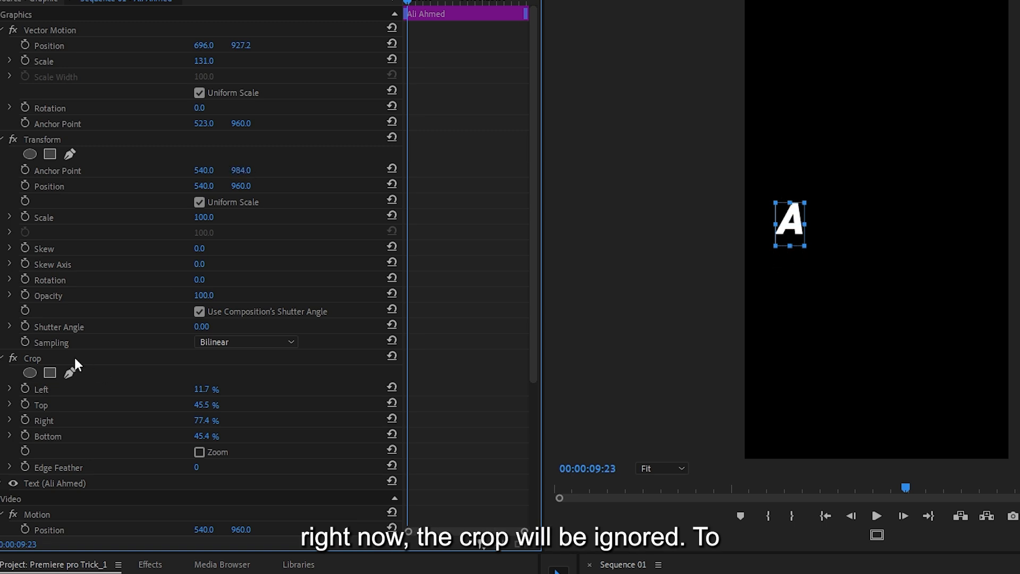
Drag the Crop effect above Transform in Effect Controls.
{"action": "left_click", "coordinate": [32, 358]}
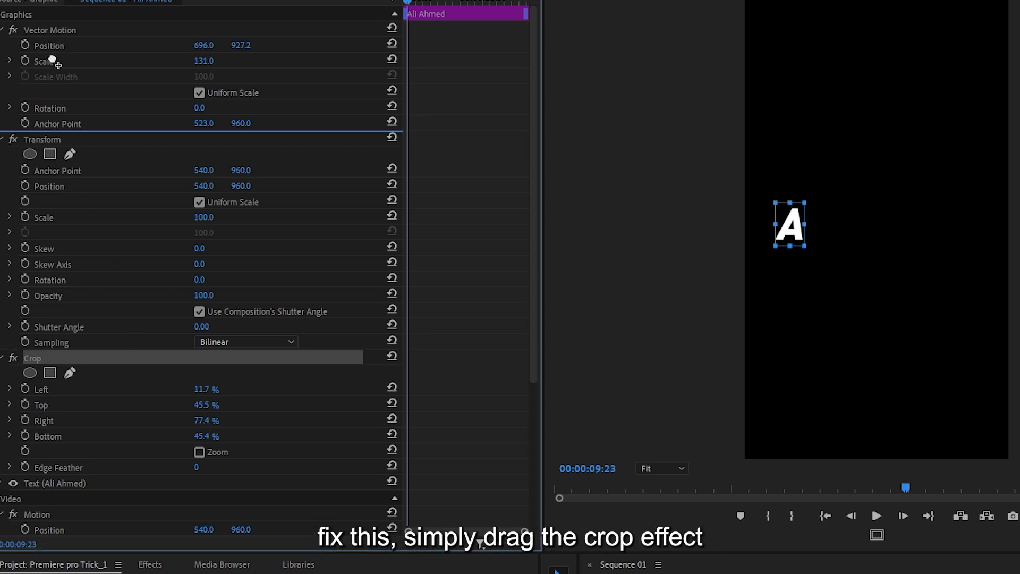
{"action": "scroll", "scroll_direction": "down", "scroll_amount": 3}
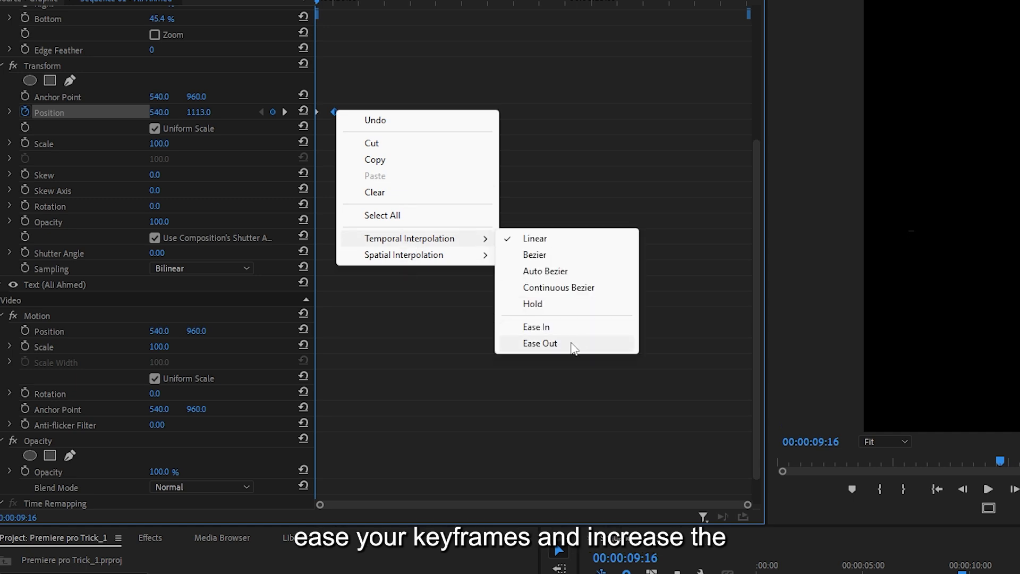
Apply Ease Out temporal interpolation to the text's Position keyframes.
{"action": "left_click", "coordinate": [539, 343]}
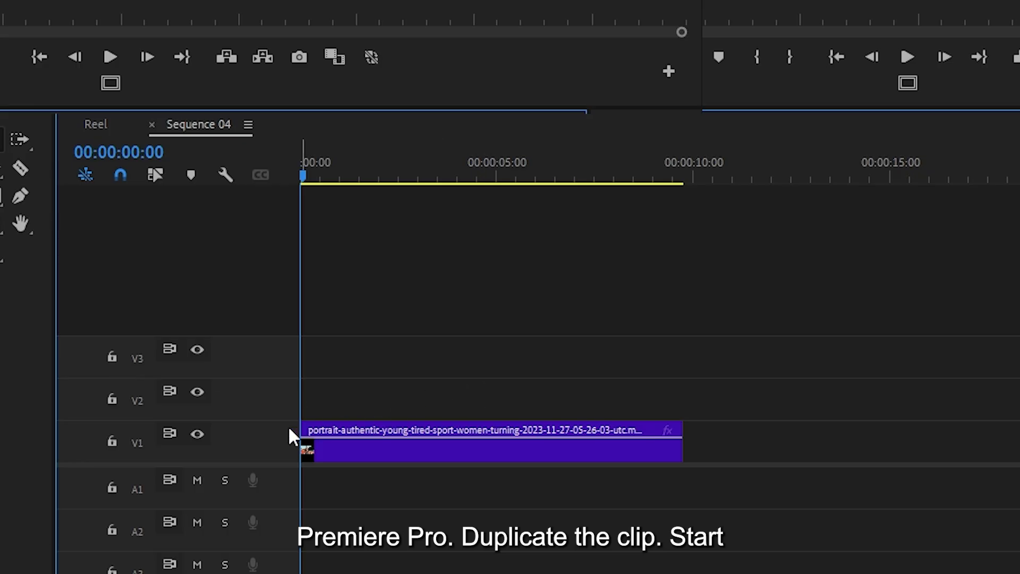
Alt-duplicate the portrait clip onto V2 and search Effects for 'noise'.
{"action": "key", "text": "alt"}
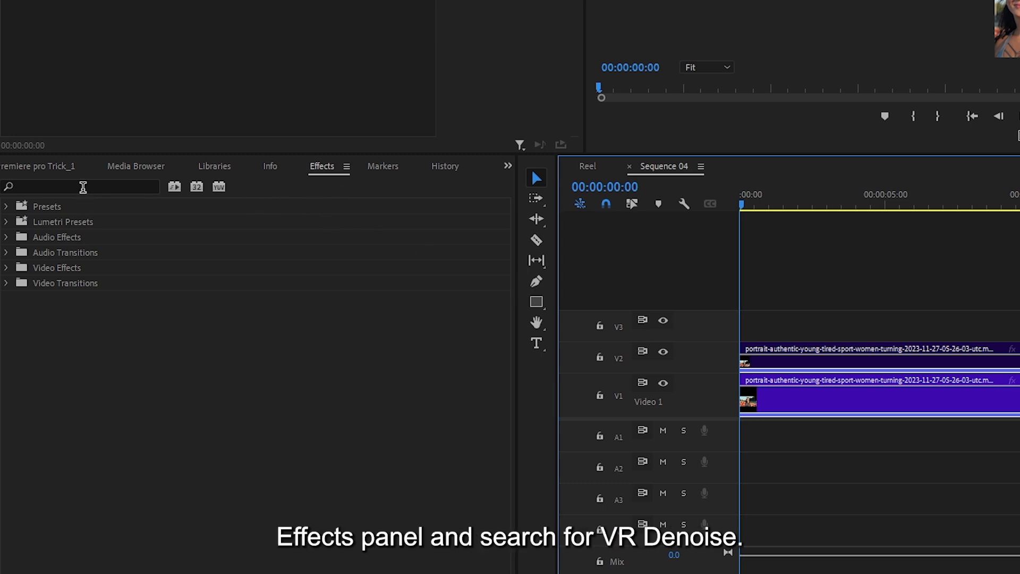
{"action": "type", "text": "noise"}
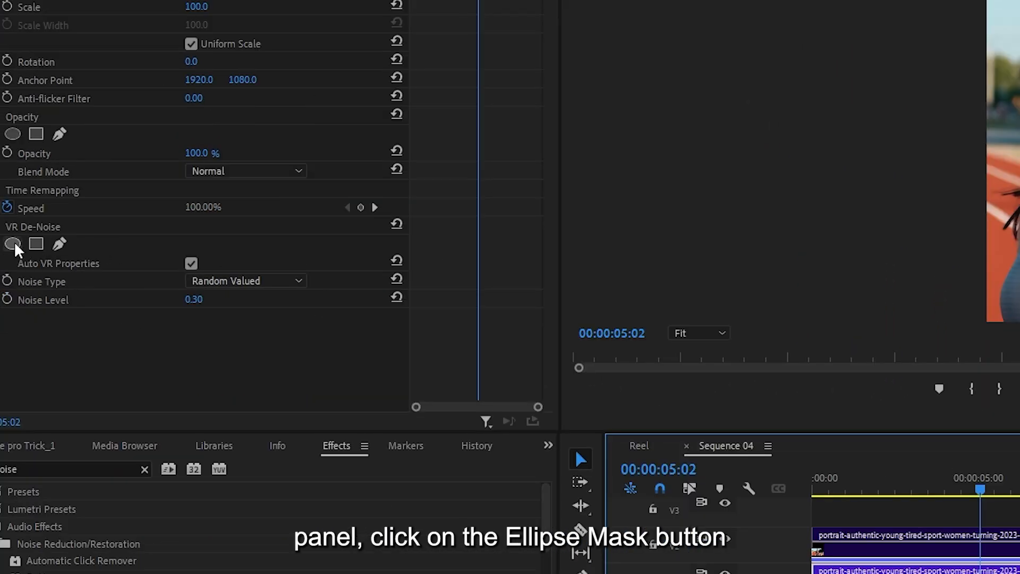
Add an elliptical VR De-Noise mask around the face and keyframe its Mask Path.
{"action": "left_click", "coordinate": [12, 244]}
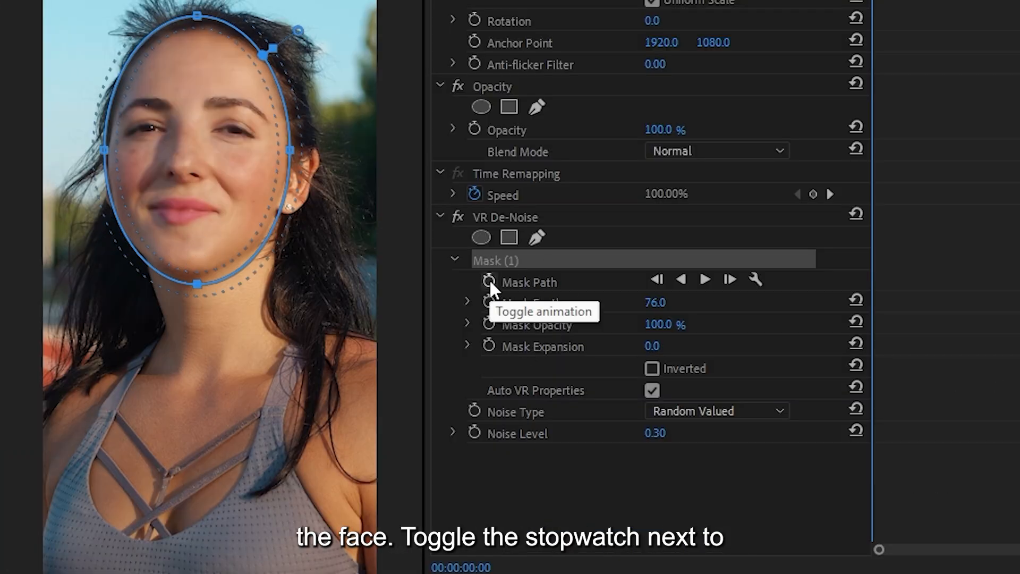
{"action": "left_click", "coordinate": [488, 281]}
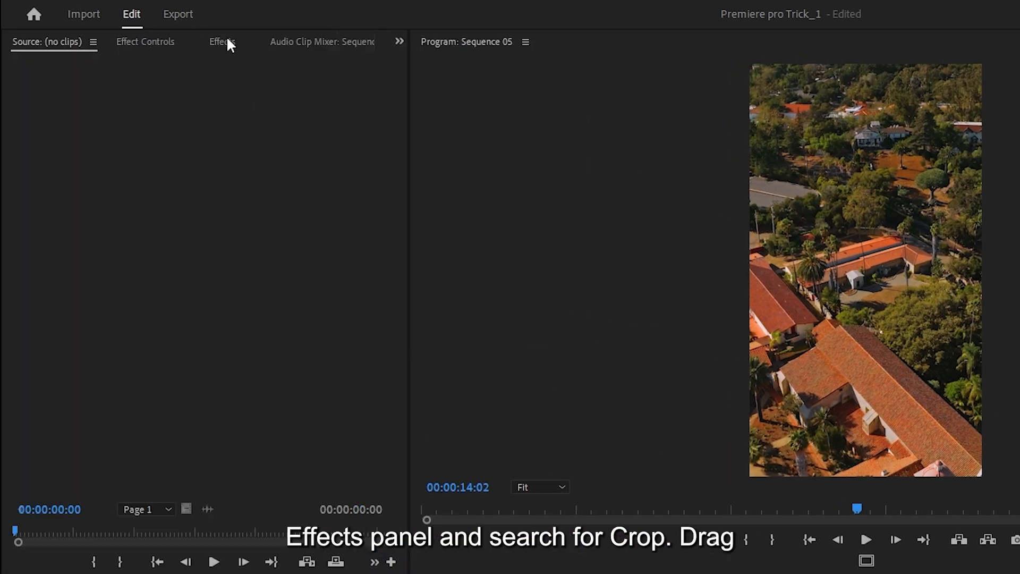
Show the Effects library for Sequence 05's aerial town clip.
{"action": "left_click", "coordinate": [222, 41]}
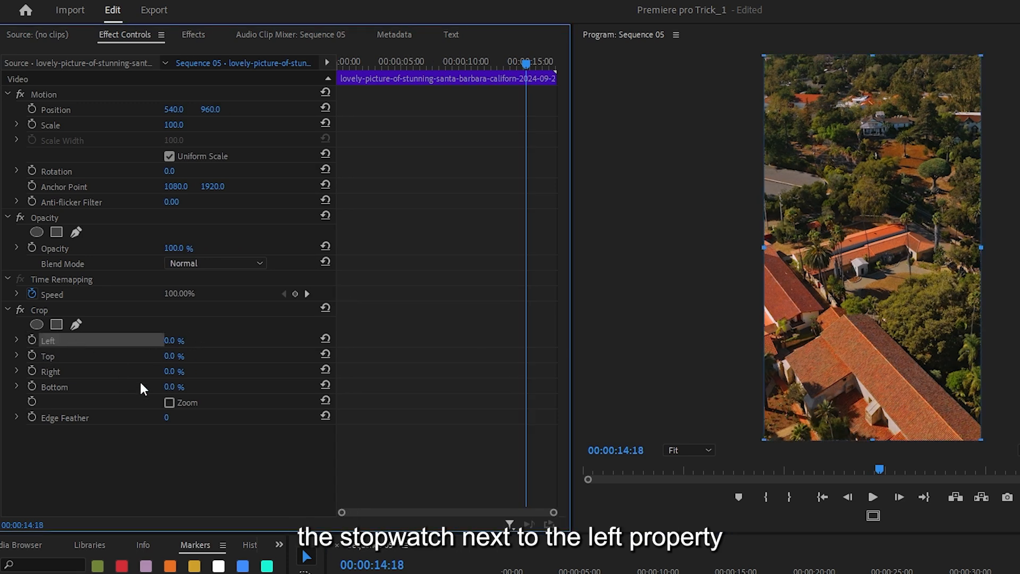
{"action": "mouse_move", "coordinate": [31, 340]}
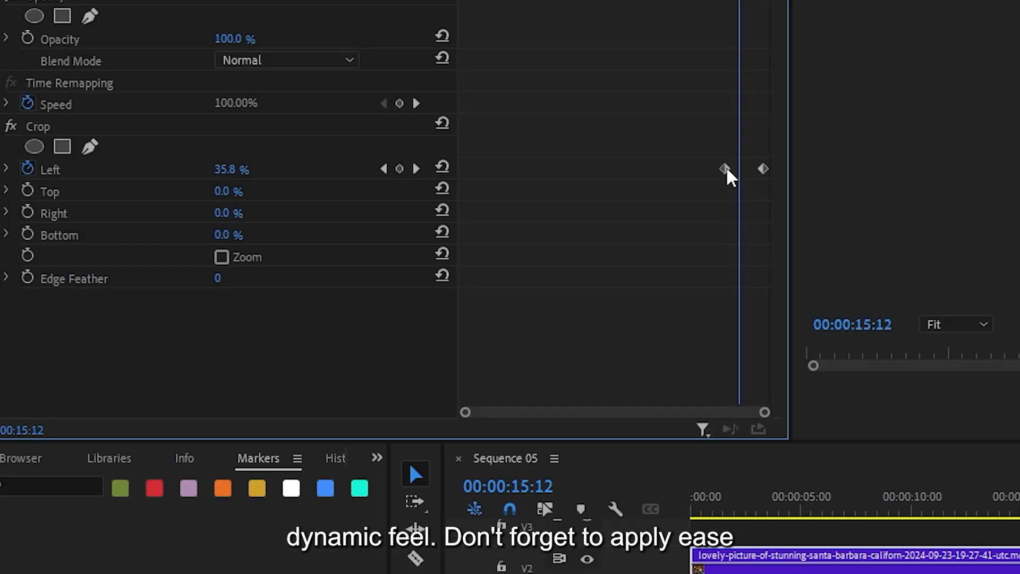
Open easing options on the Crop Left keyframes.
{"action": "right_click", "coordinate": [724, 169]}
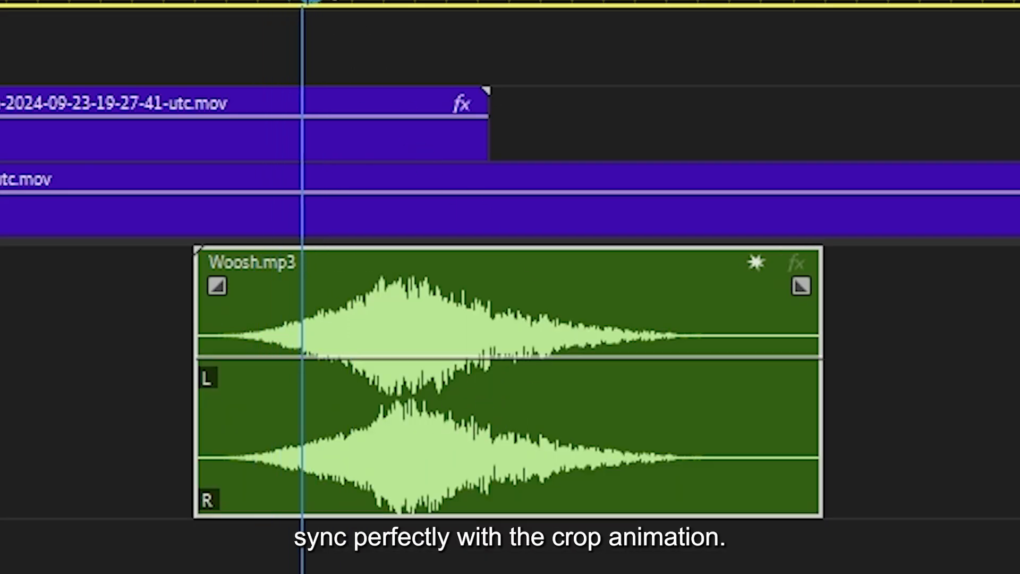
Nudge the Woosh sound right twice with Alt+Right Arrow to sync it.
{"action": "key", "text": "alt+Right"}
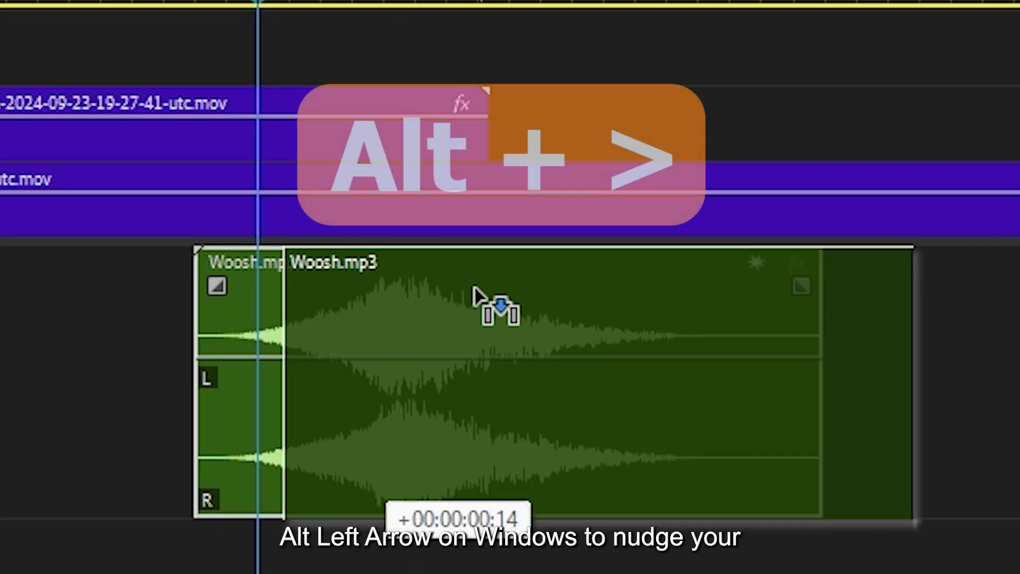
{"action": "key", "text": "alt+right"}
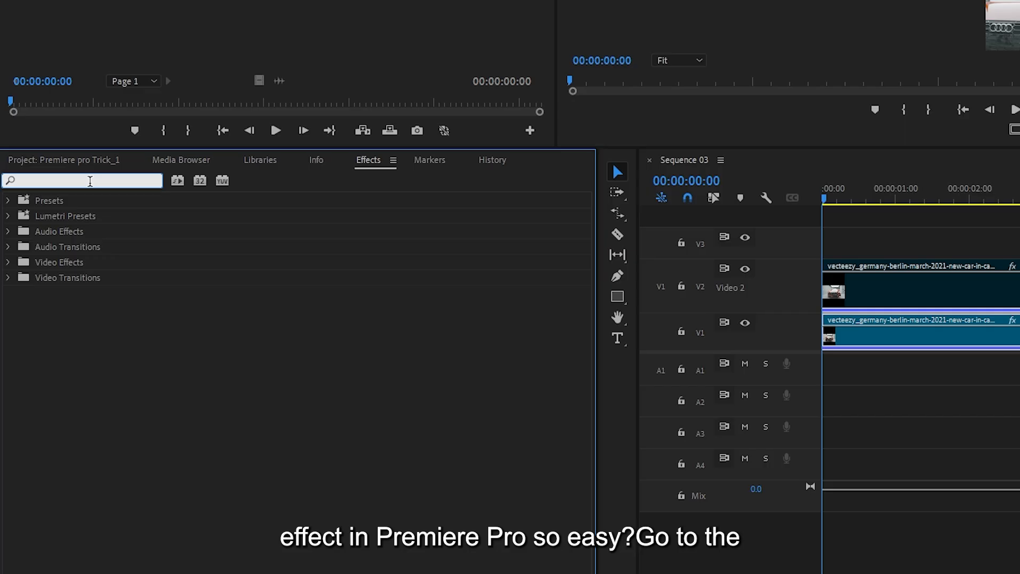
Apply Gaussian Blur to the car clip and add an ellipse mask over the badge.
{"action": "type", "text": "BLUR"}
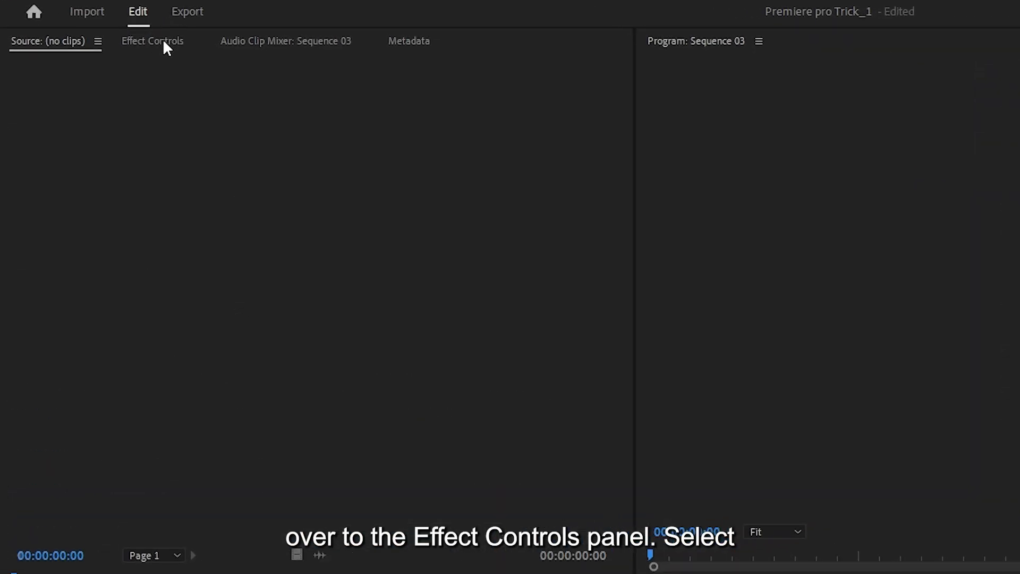
{"action": "left_click", "coordinate": [152, 41]}
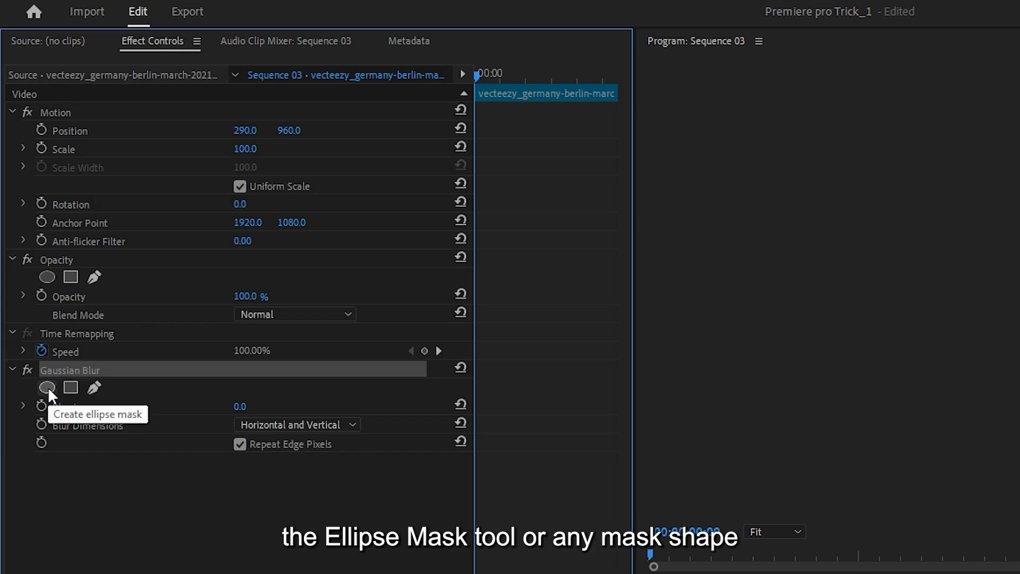
{"action": "left_click", "coordinate": [47, 388]}
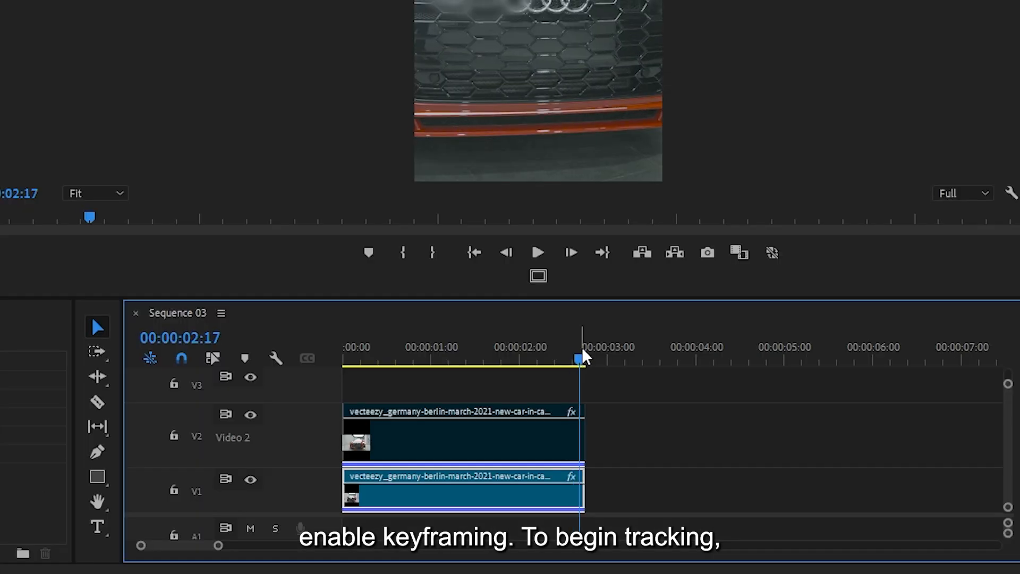
Track the blur's ellipse mask forward so it follows the car badge.
{"action": "left_click", "coordinate": [747, 331]}
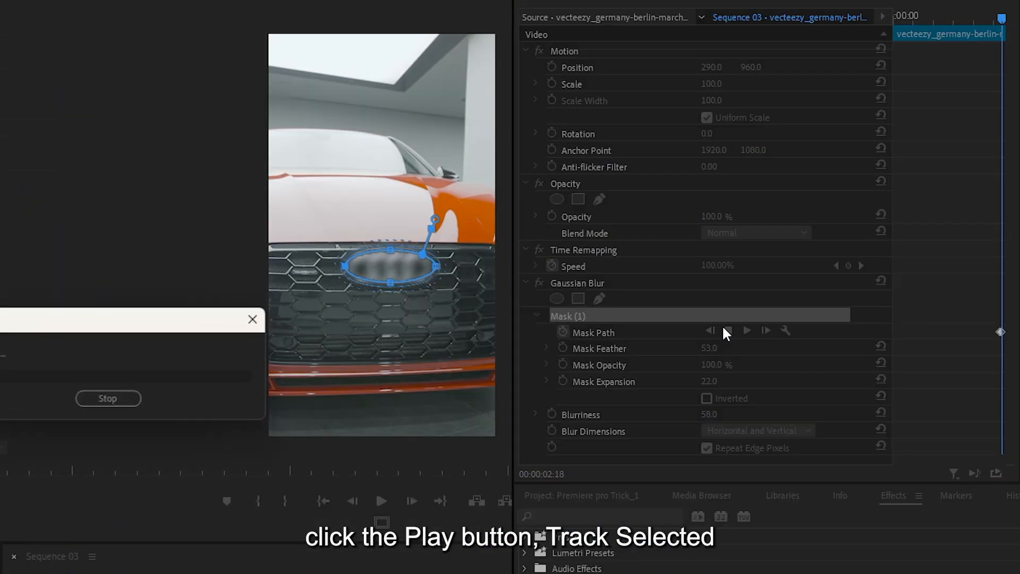
{"action": "left_click", "coordinate": [746, 330]}
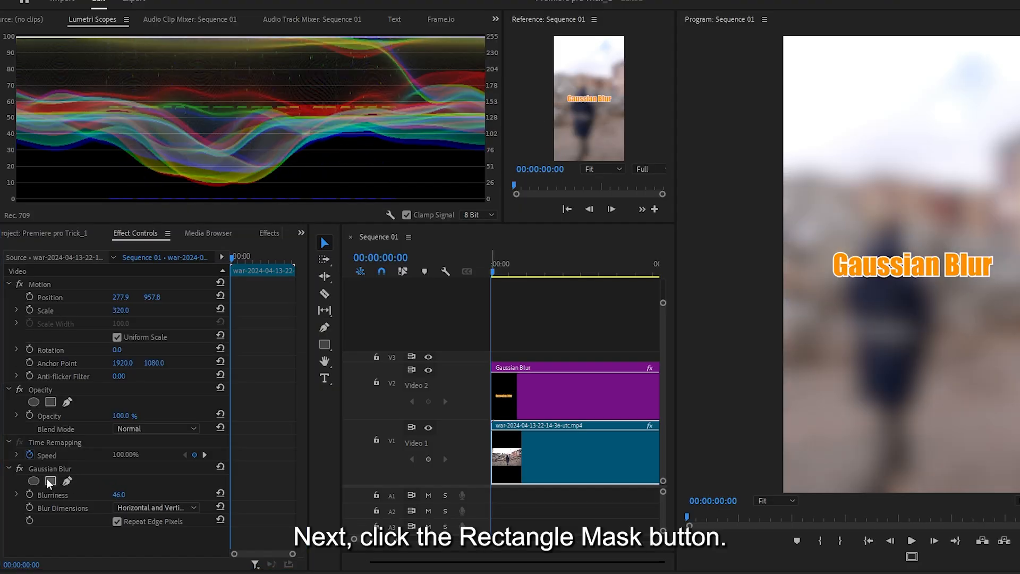
Add a rectangle mask to the street clip's Gaussian Blur behind the title.
{"action": "left_click", "coordinate": [50, 481]}
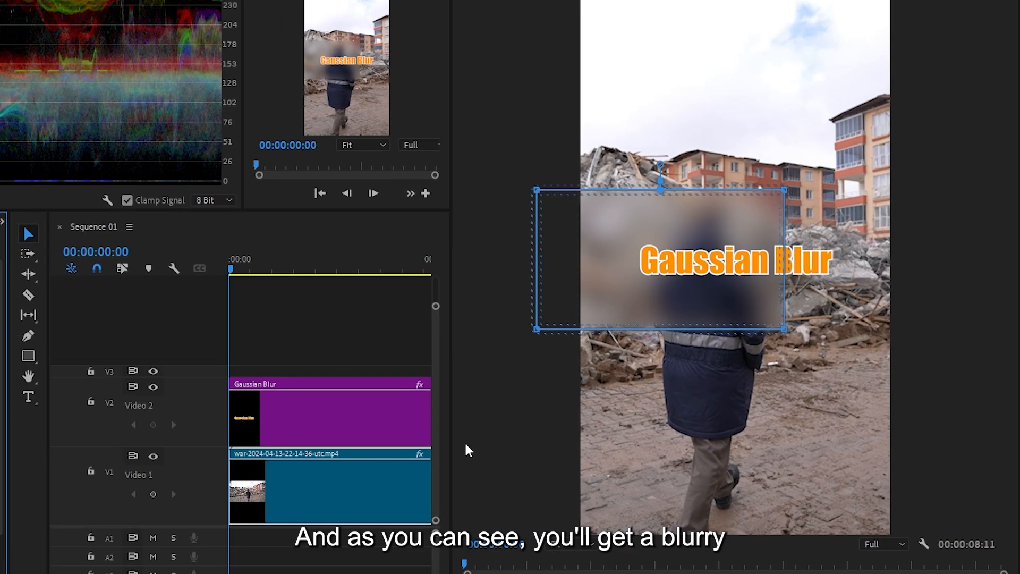